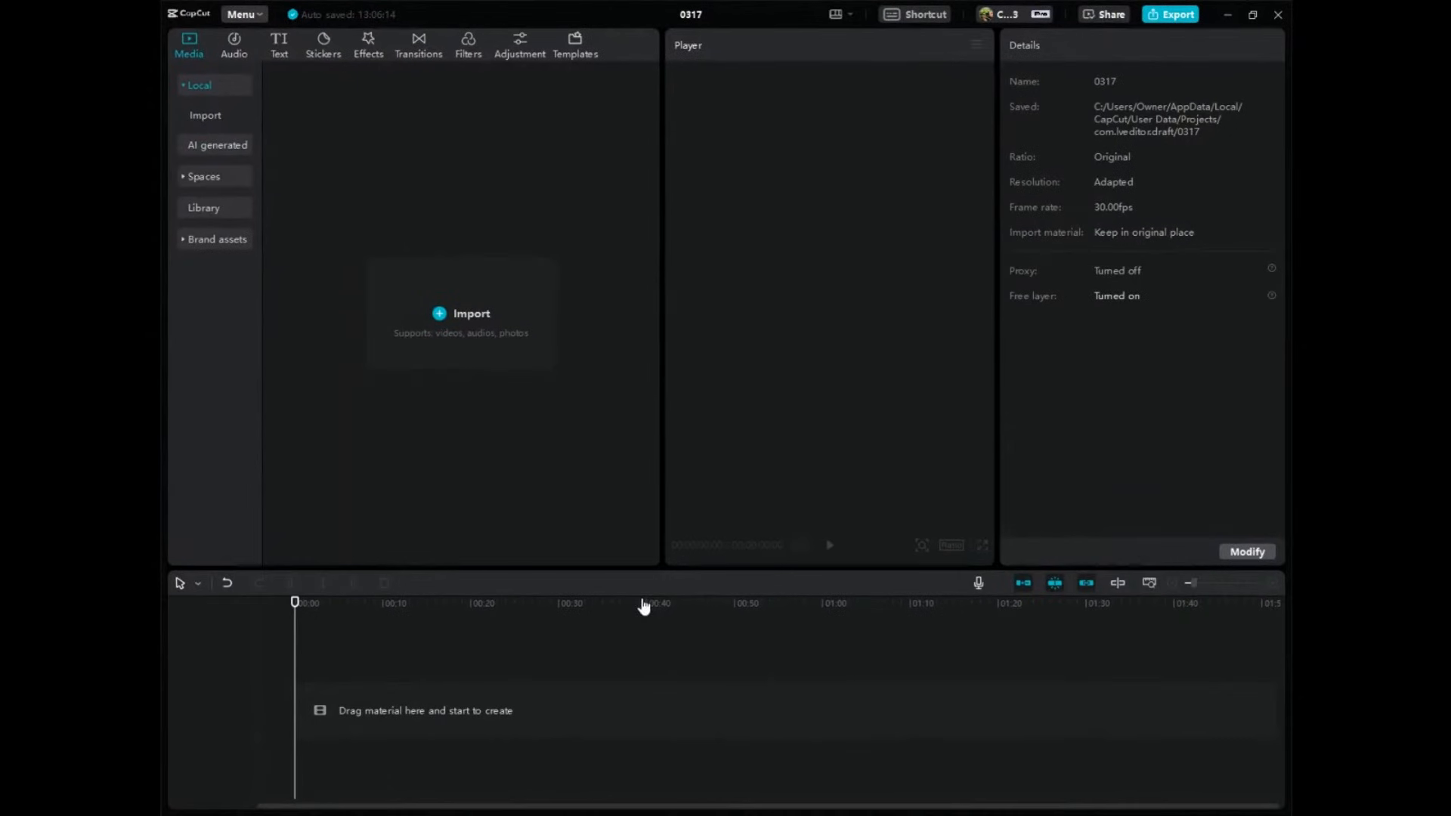
mouse_move(477, 333)
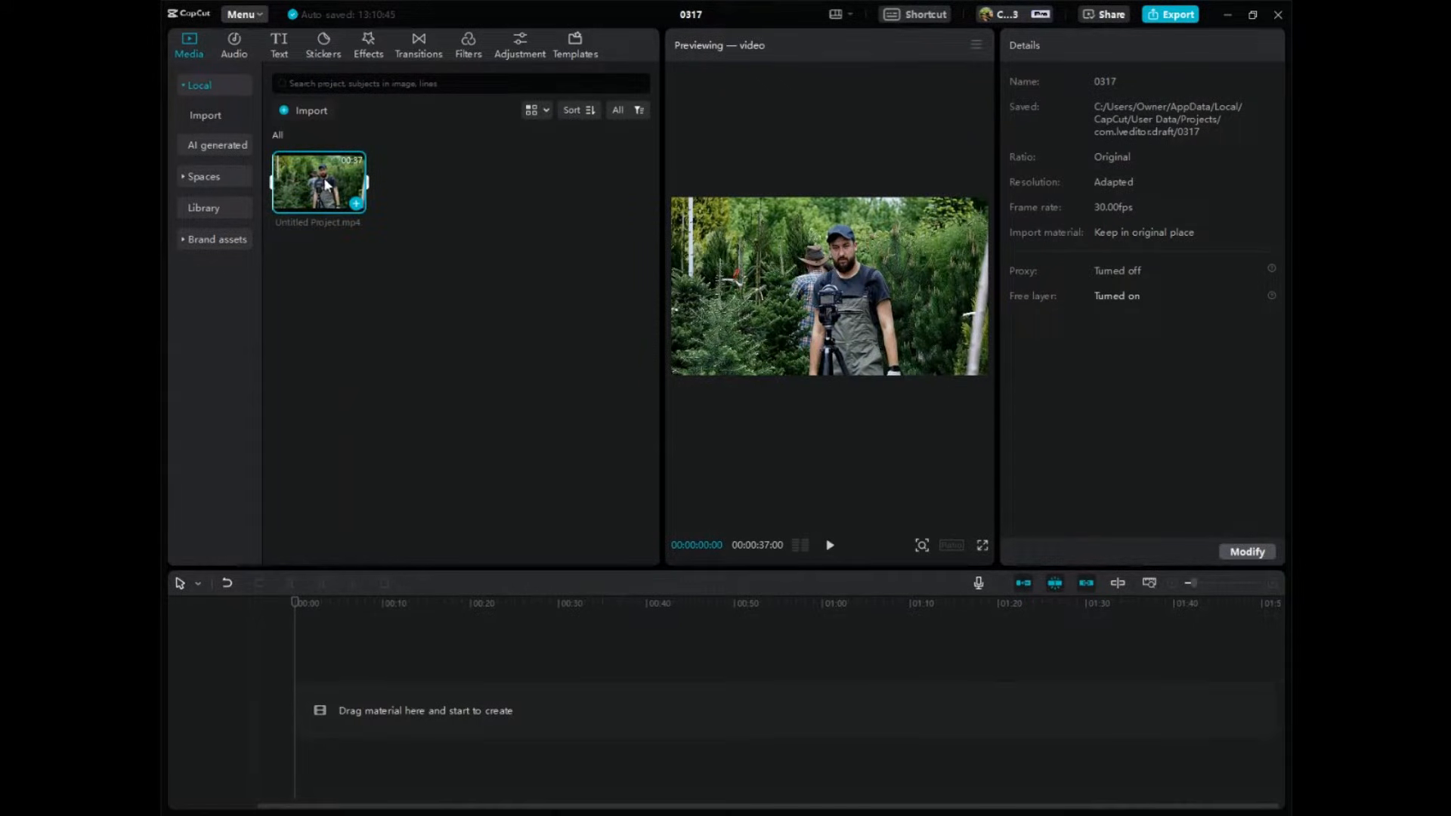
- Drag Untitled Project.mp4 from the Media panel onto the timeline as the main track
left_click_drag(318, 182, 518, 731)
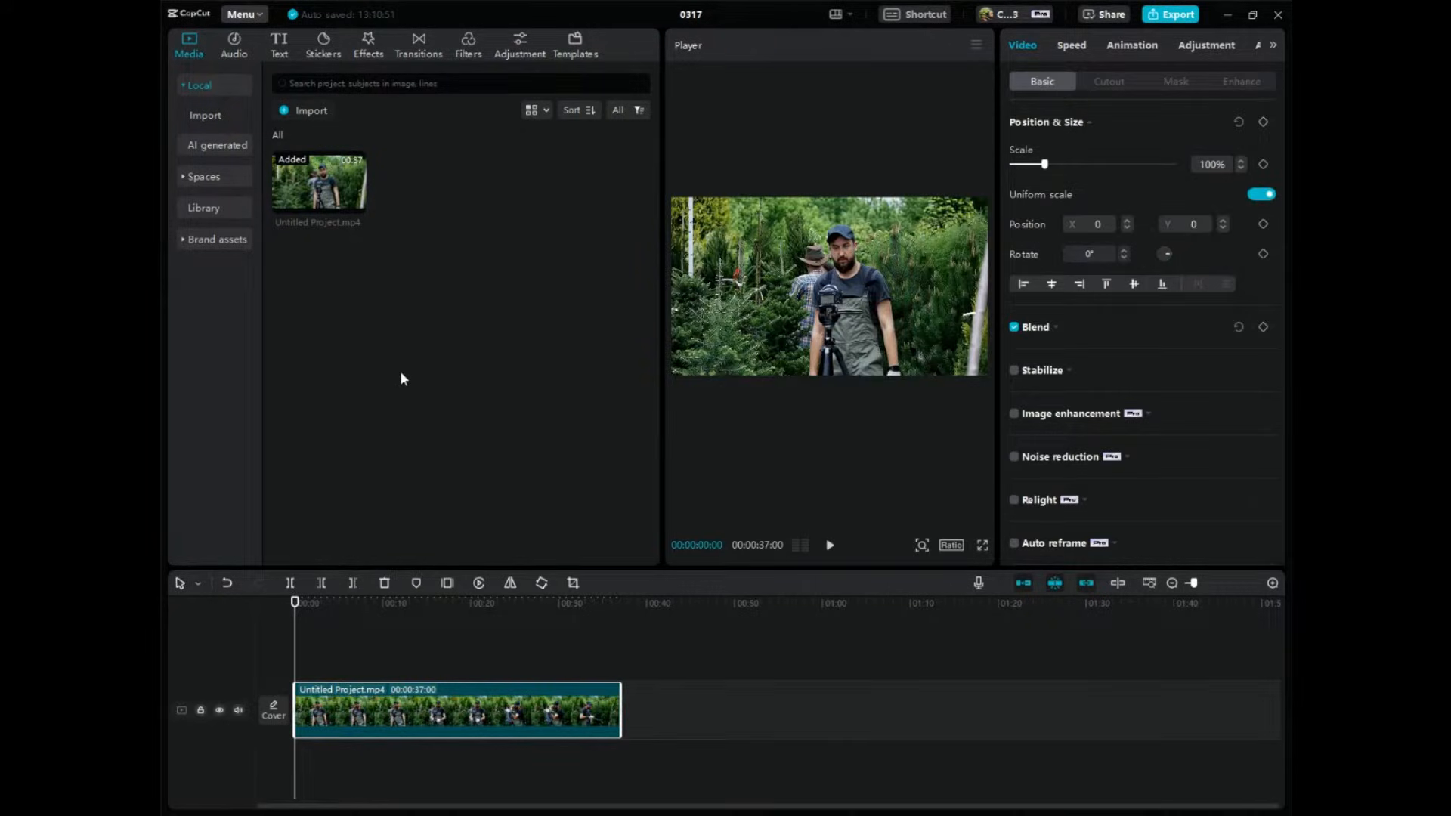
mouse_move(467, 354)
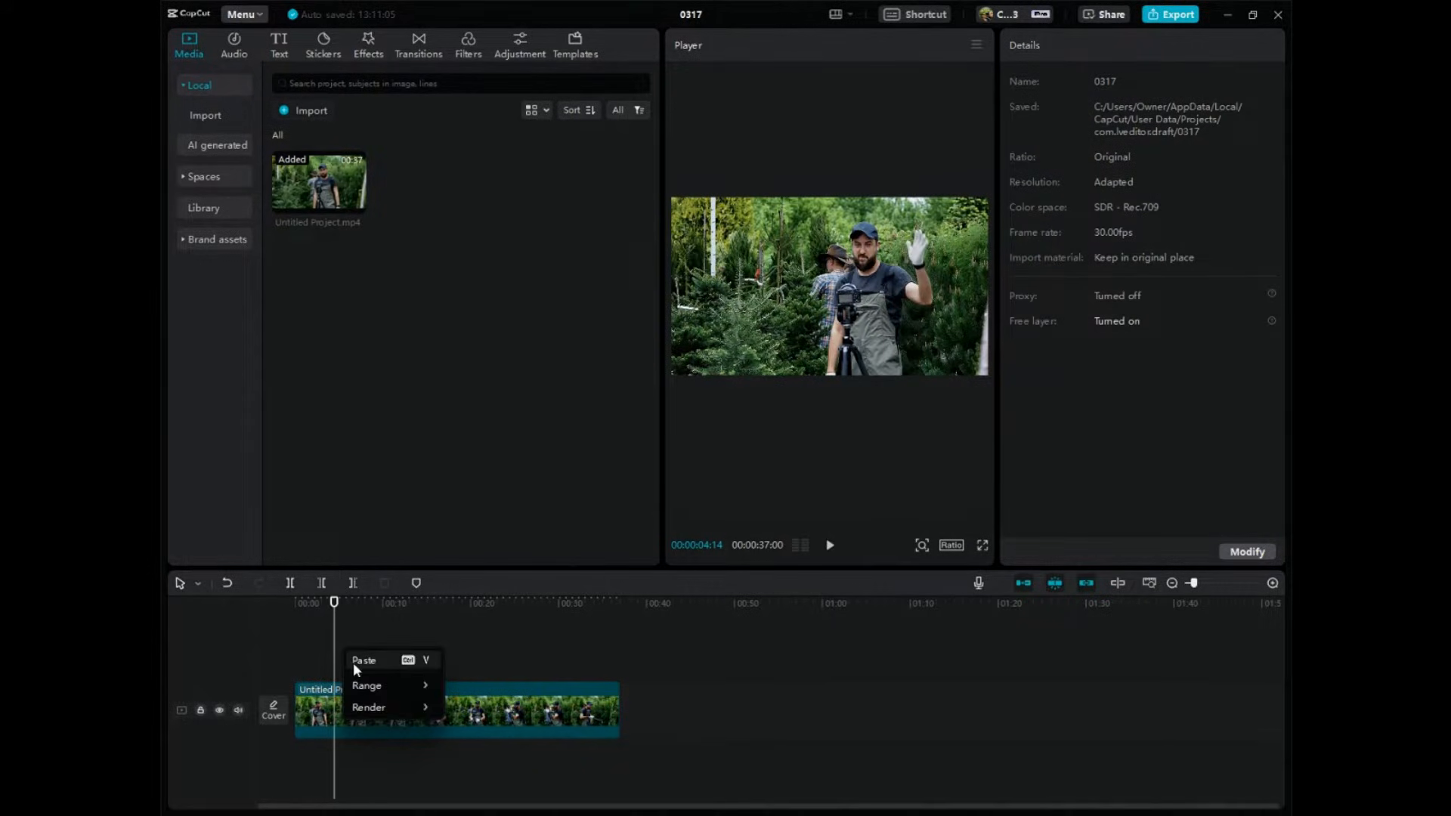
- Paste a duplicate of the clip onto a new track above the original and select it
left_click(363, 659)
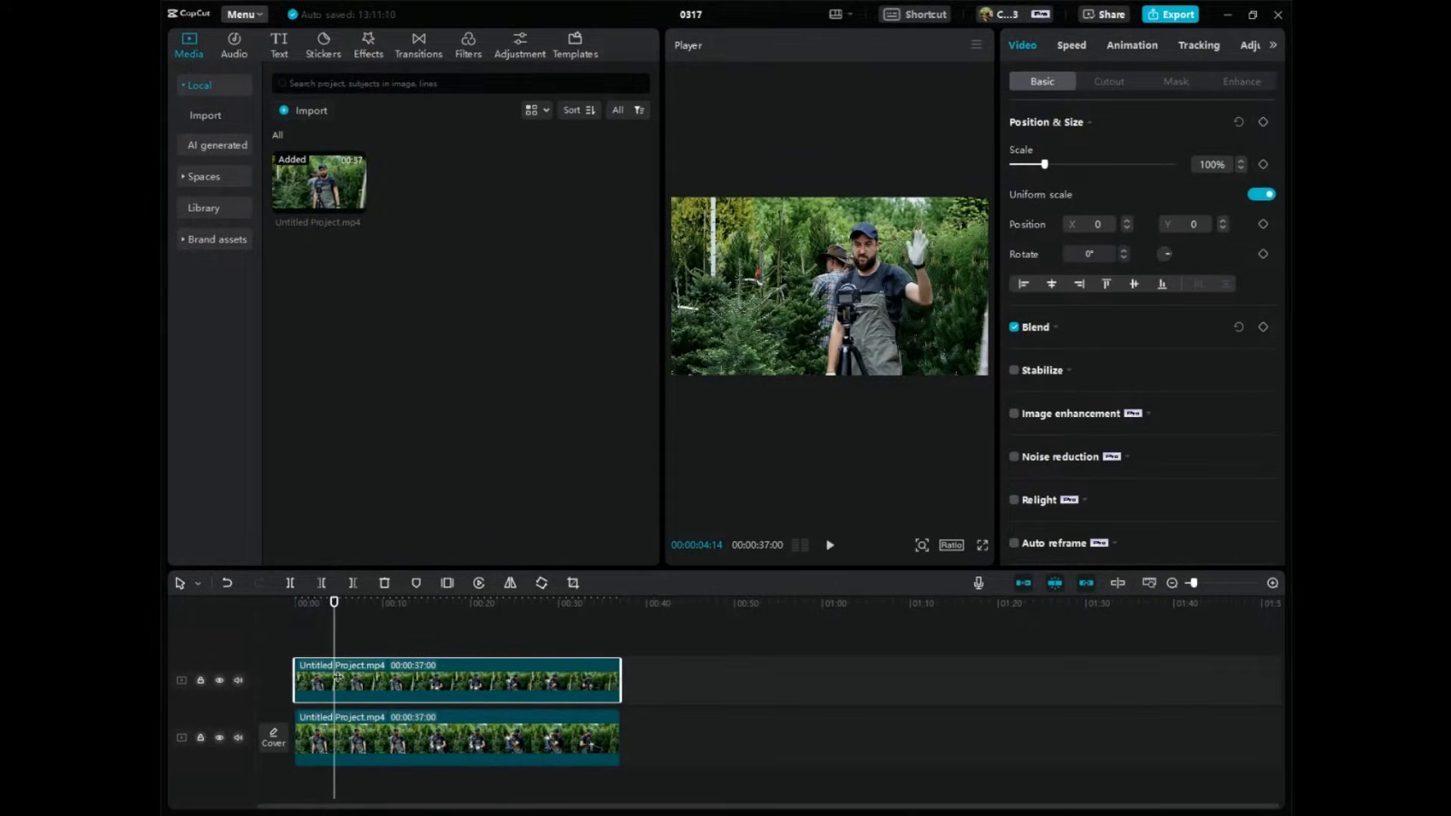
left_click(316, 602)
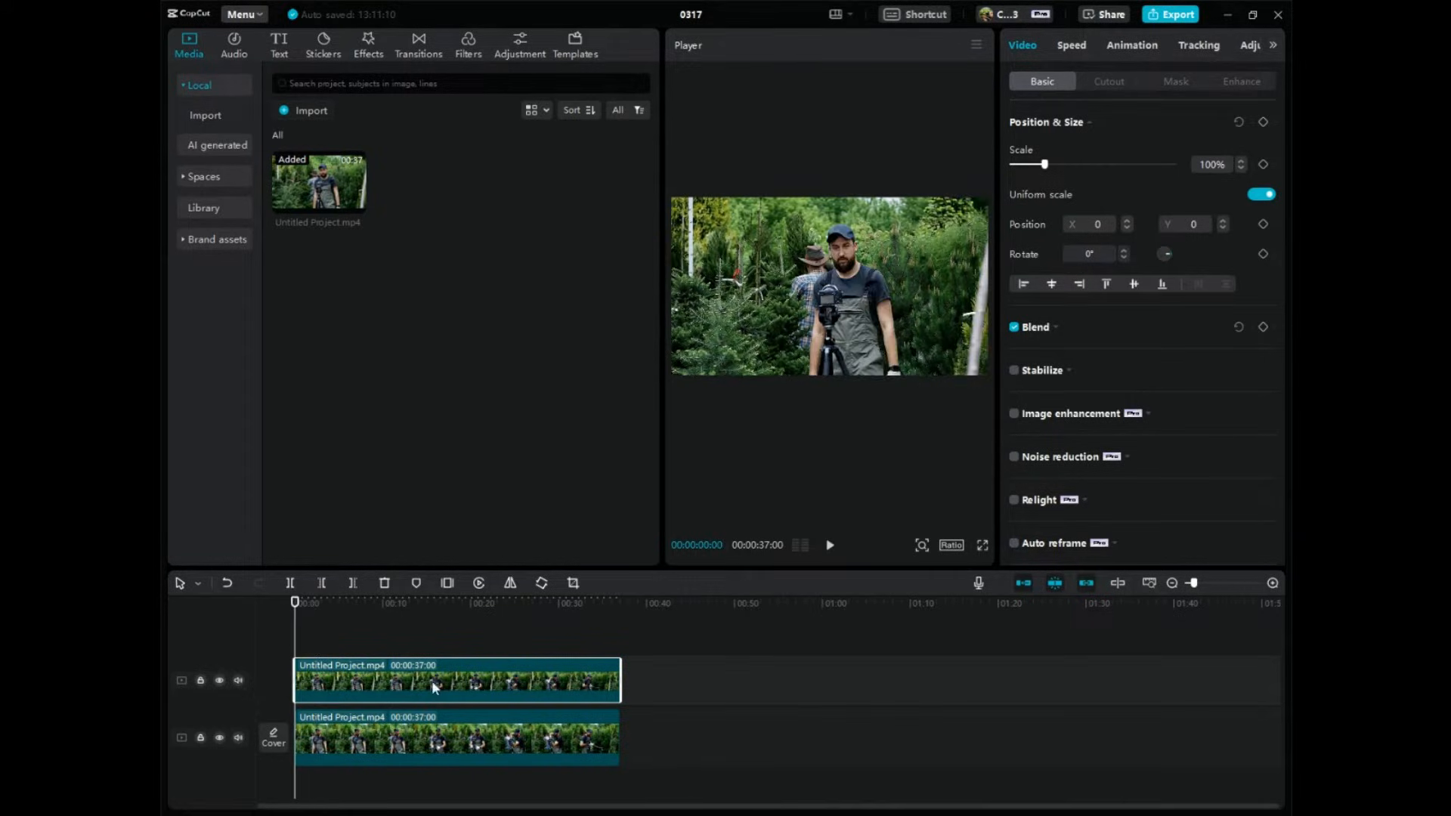
mouse_move(1001, 84)
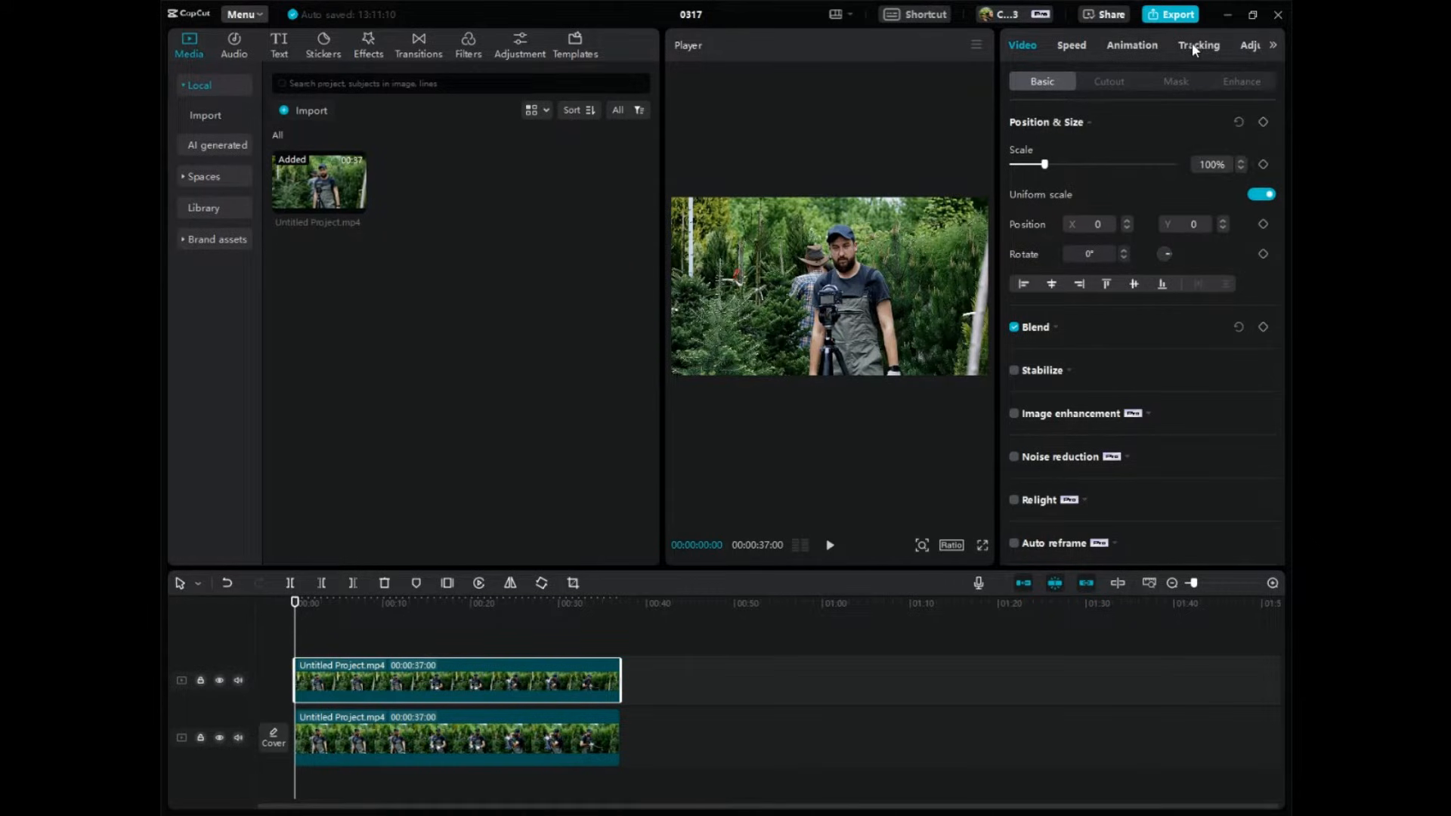
mouse_move(1067, 58)
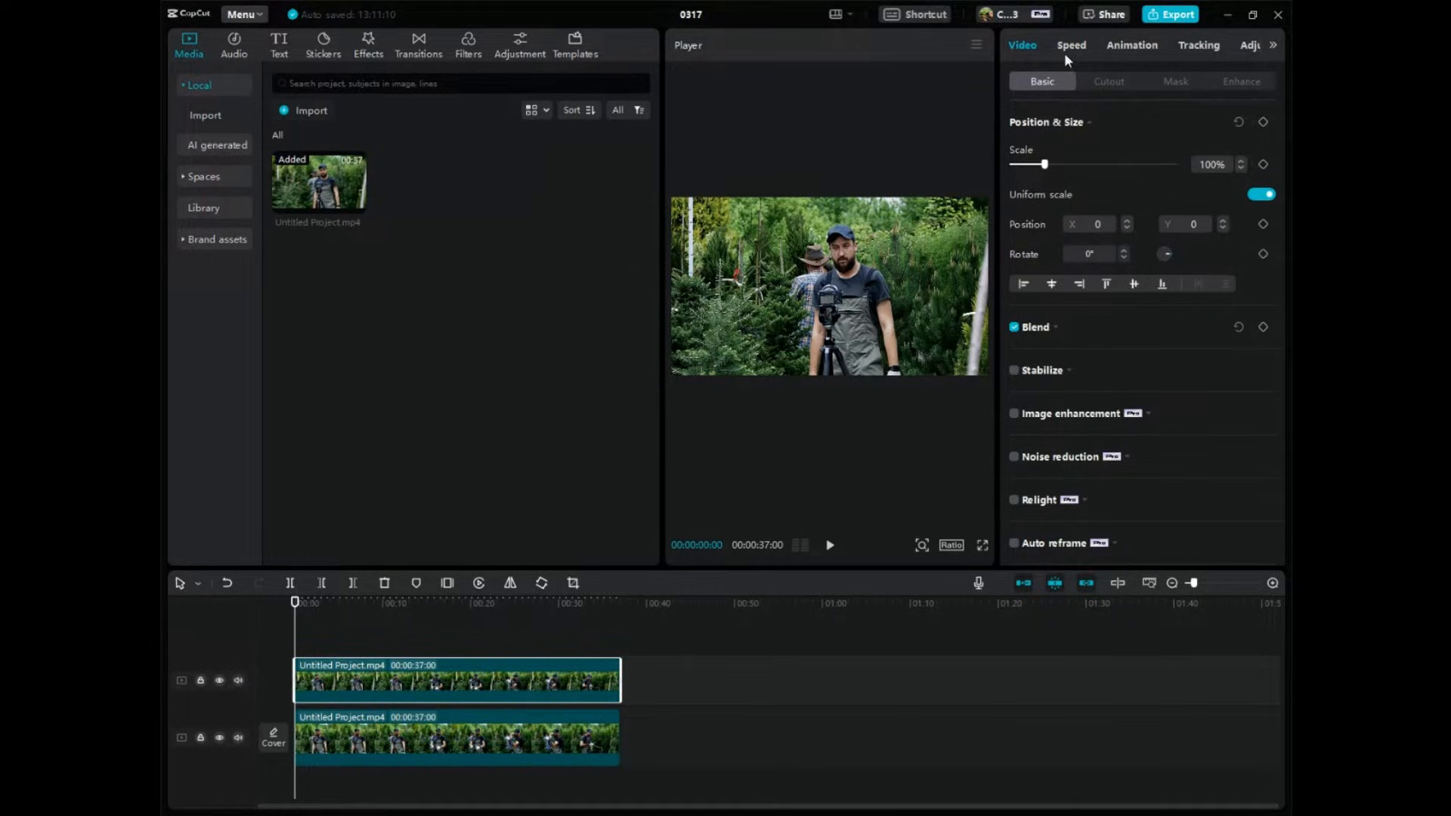
- Bring up the Tracking options for the longer upper segment after the split
left_click(1198, 46)
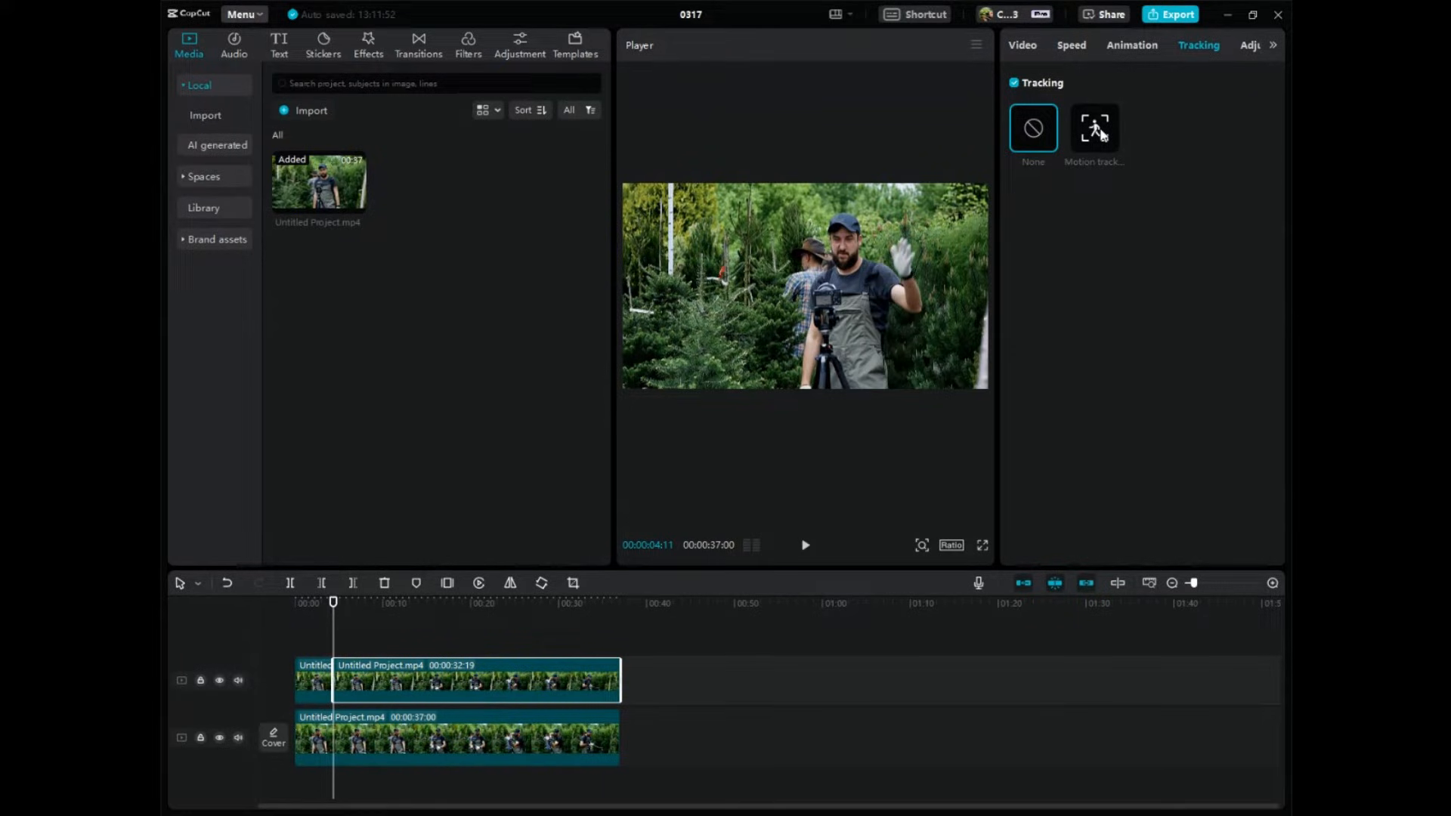
- Choose Motion tracking for the 32-second upper segment
left_click(1094, 128)
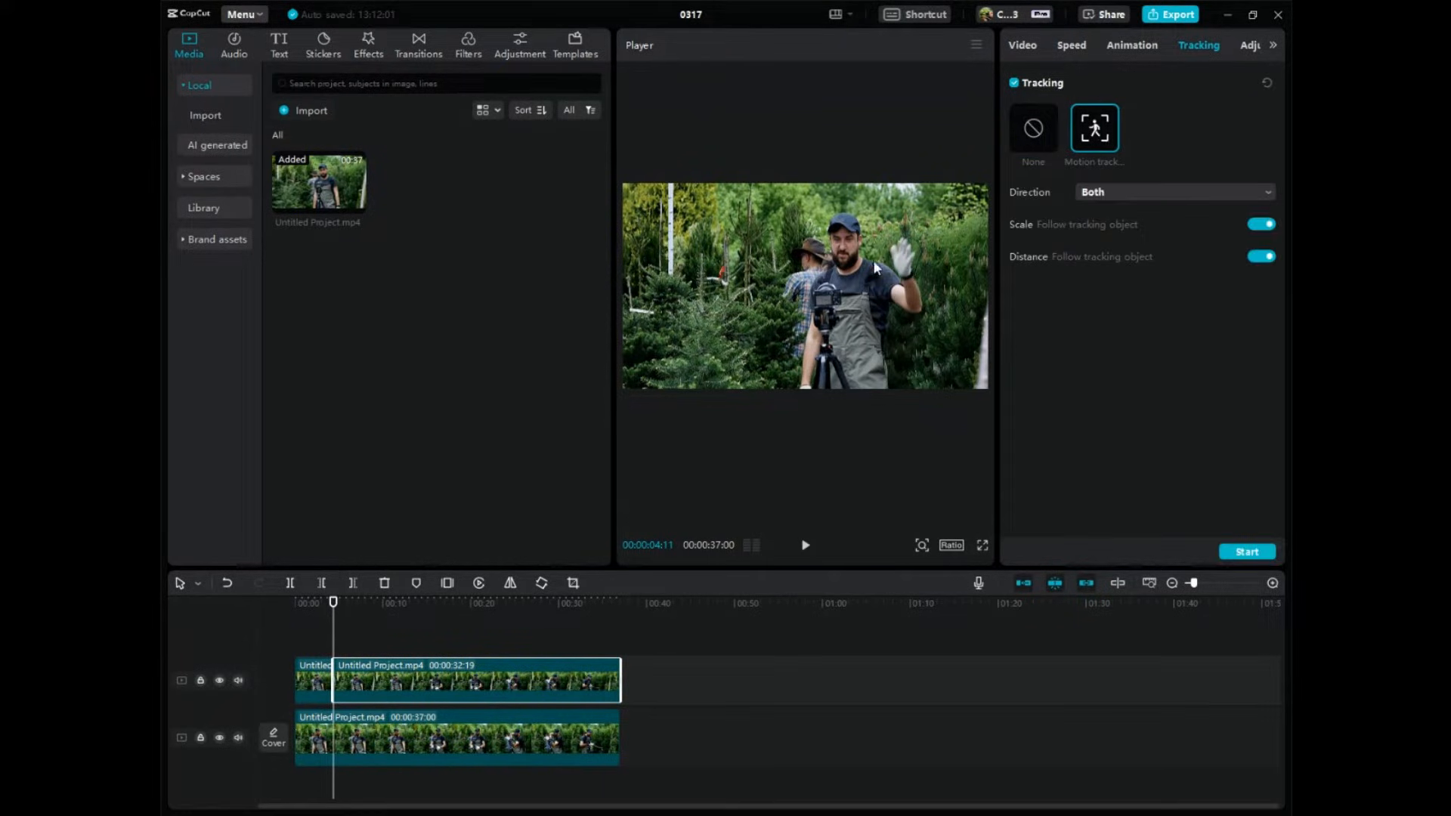
mouse_move(800, 269)
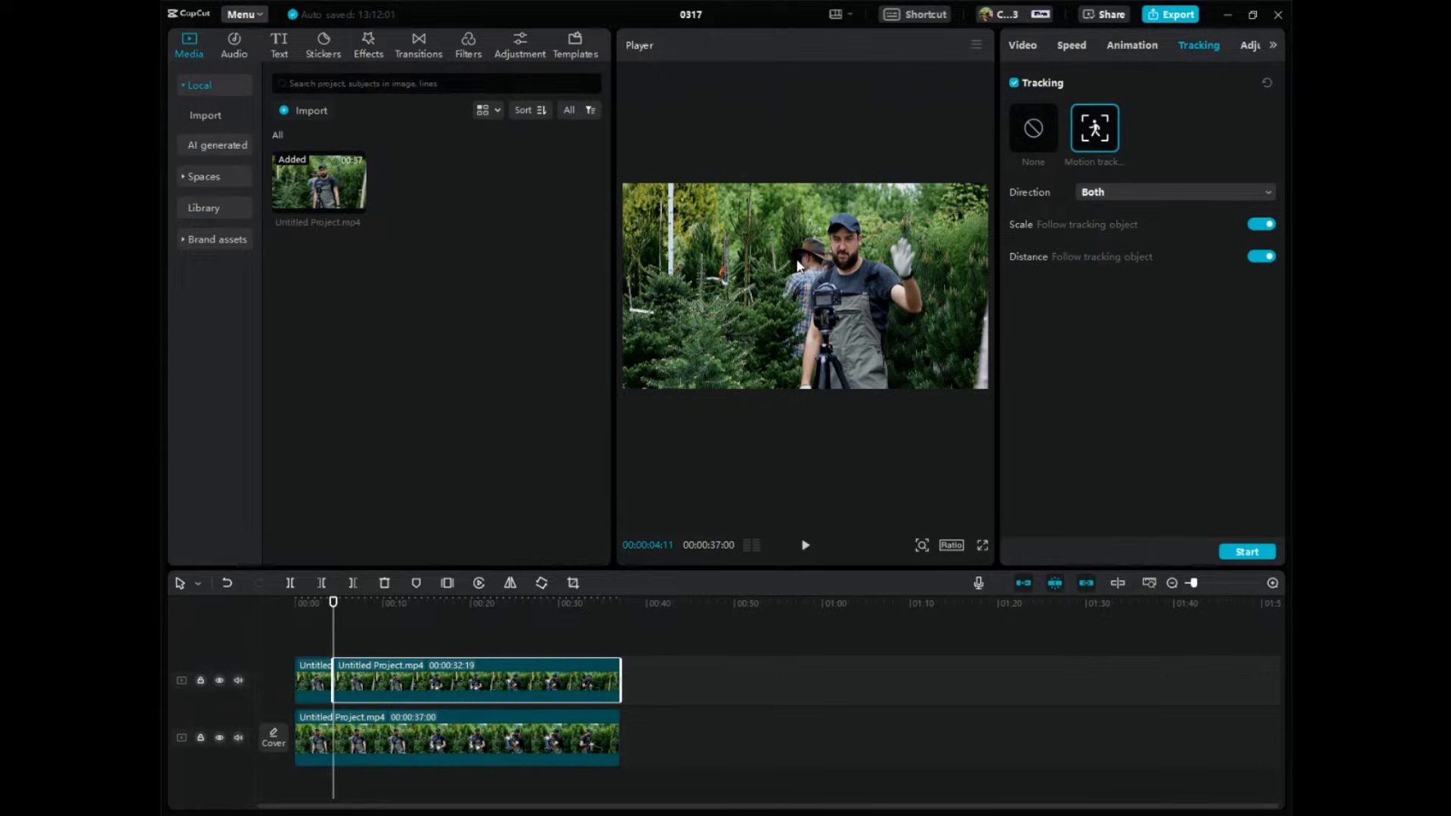
mouse_move(823, 281)
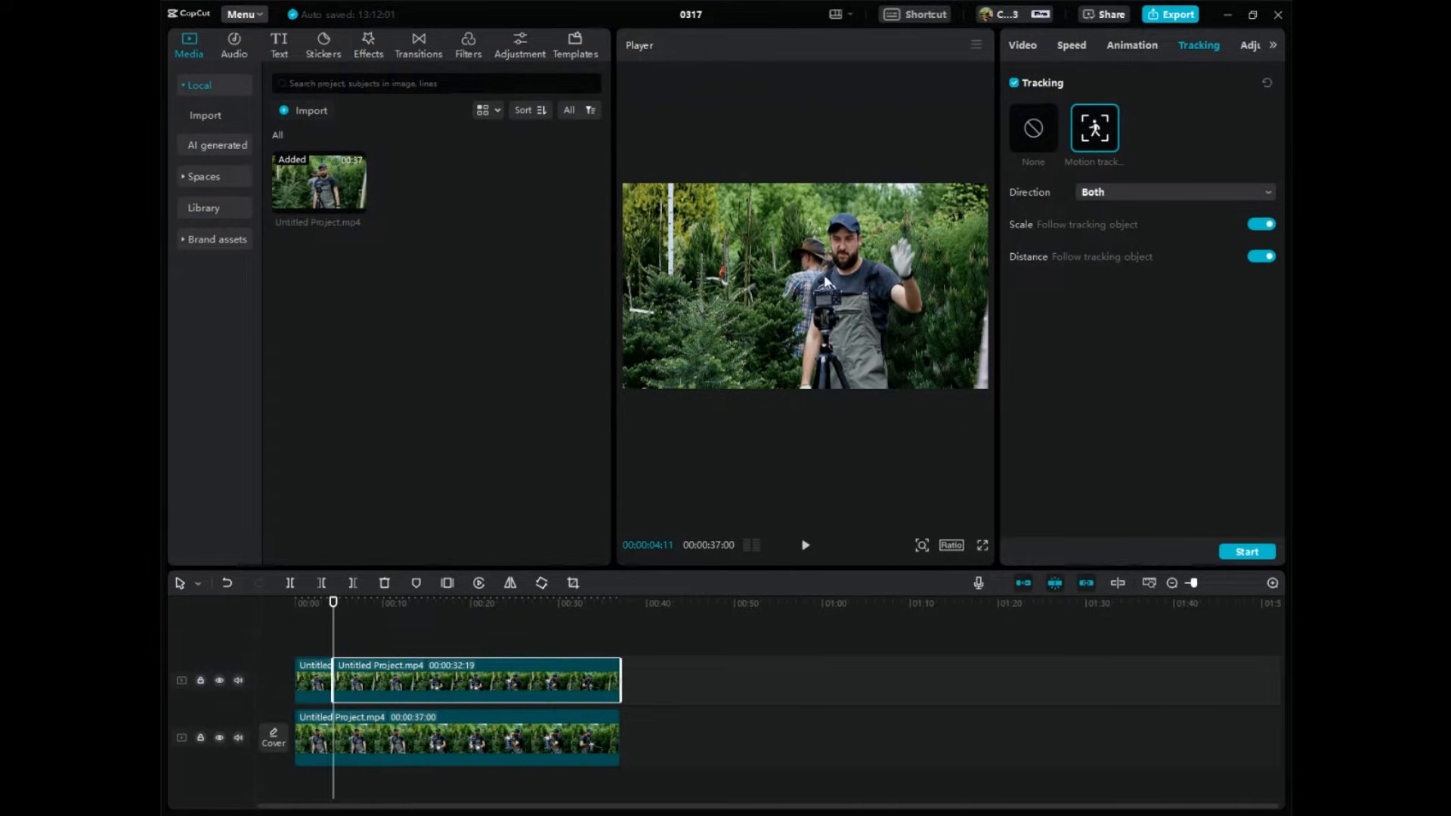
mouse_move(842, 251)
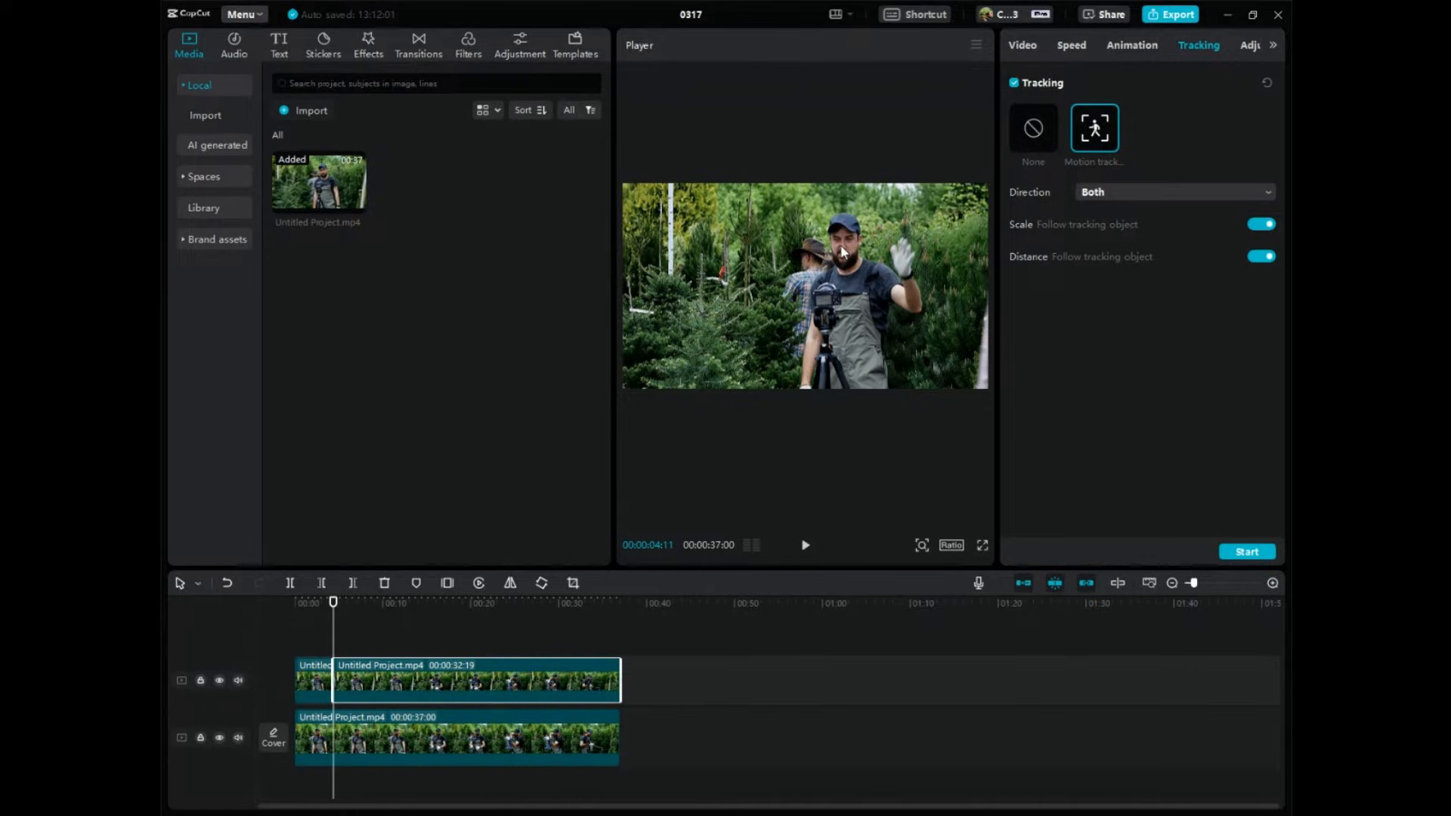
mouse_move(852, 260)
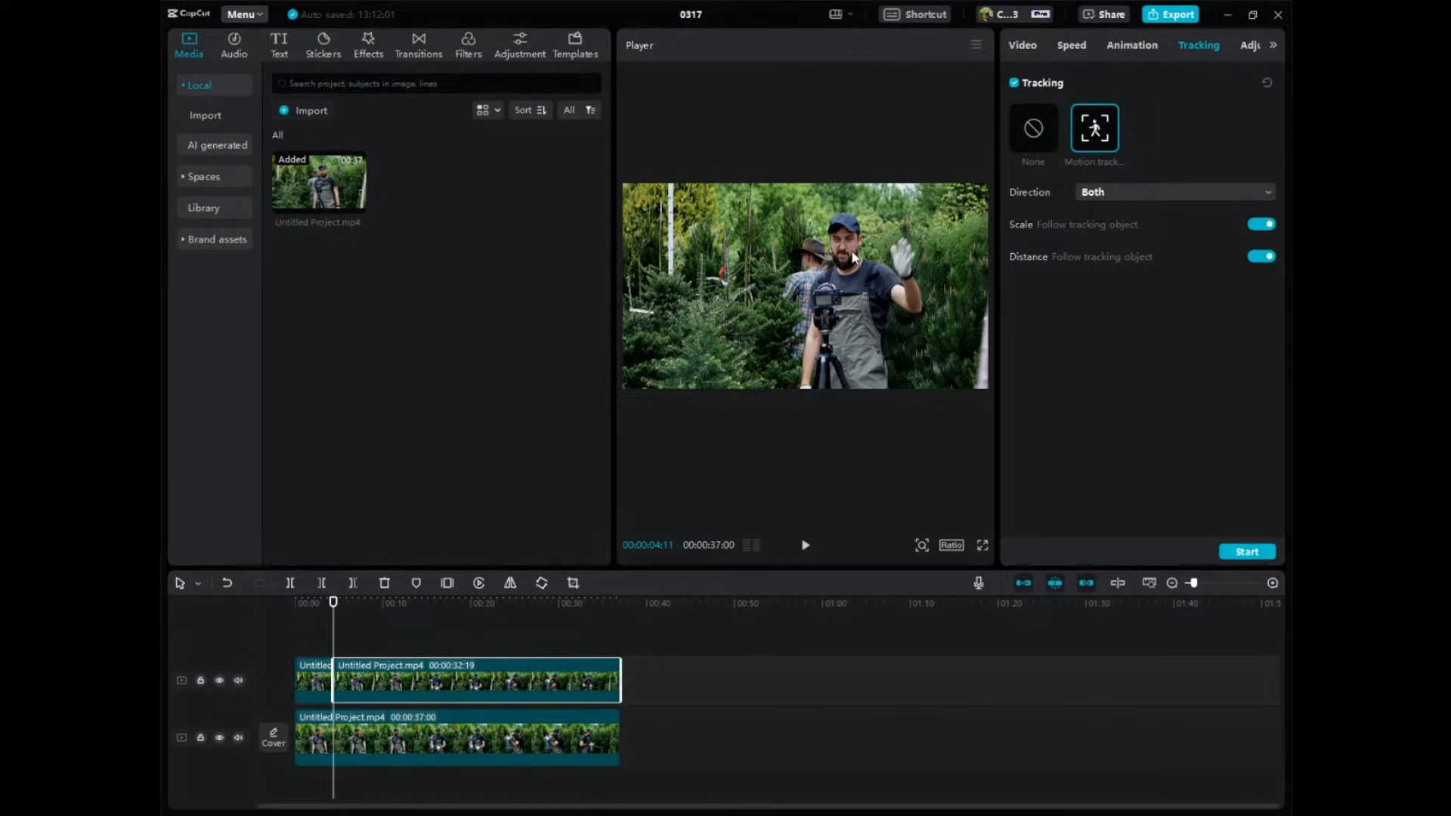
mouse_move(1092, 209)
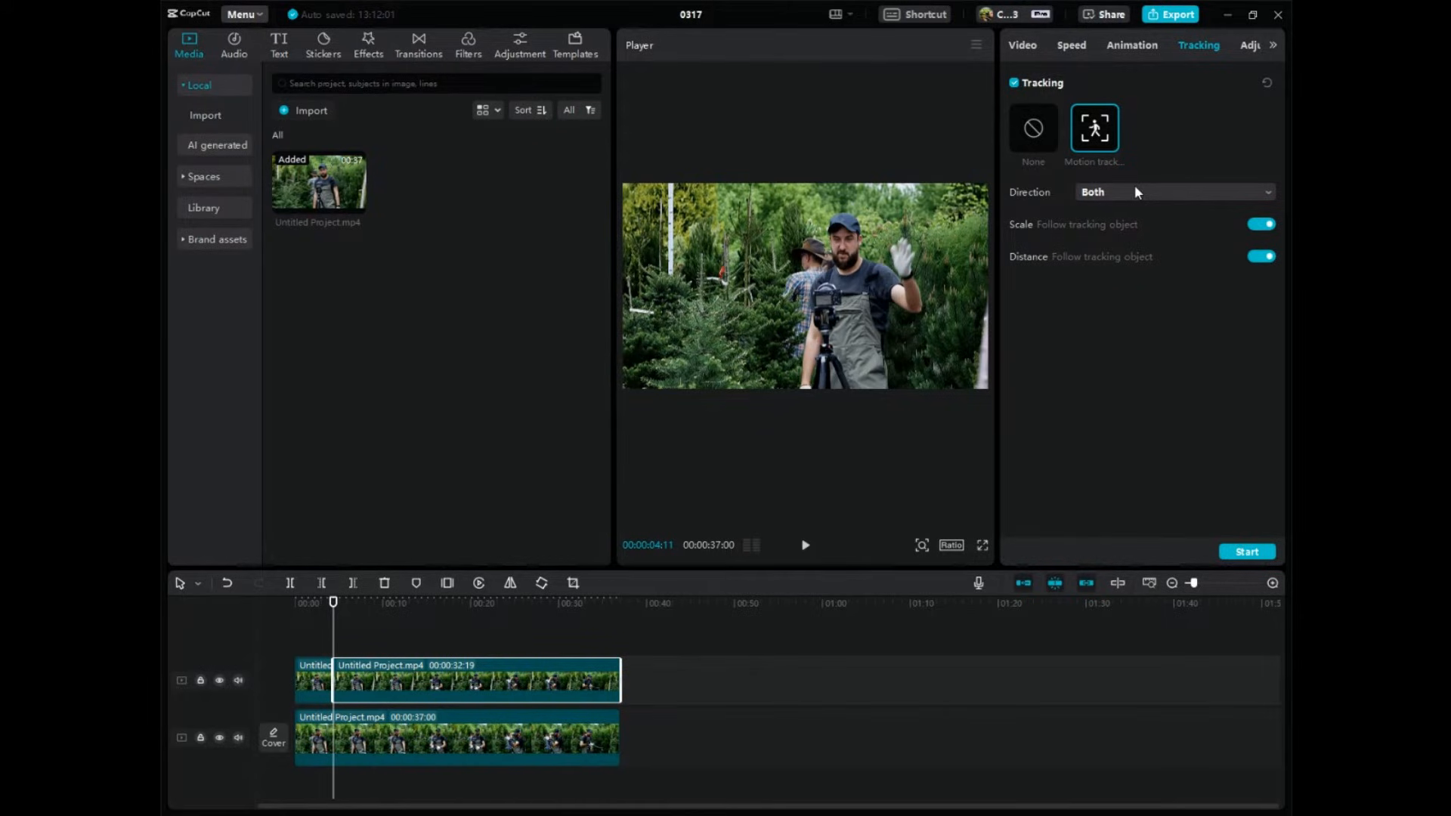
mouse_move(1020, 202)
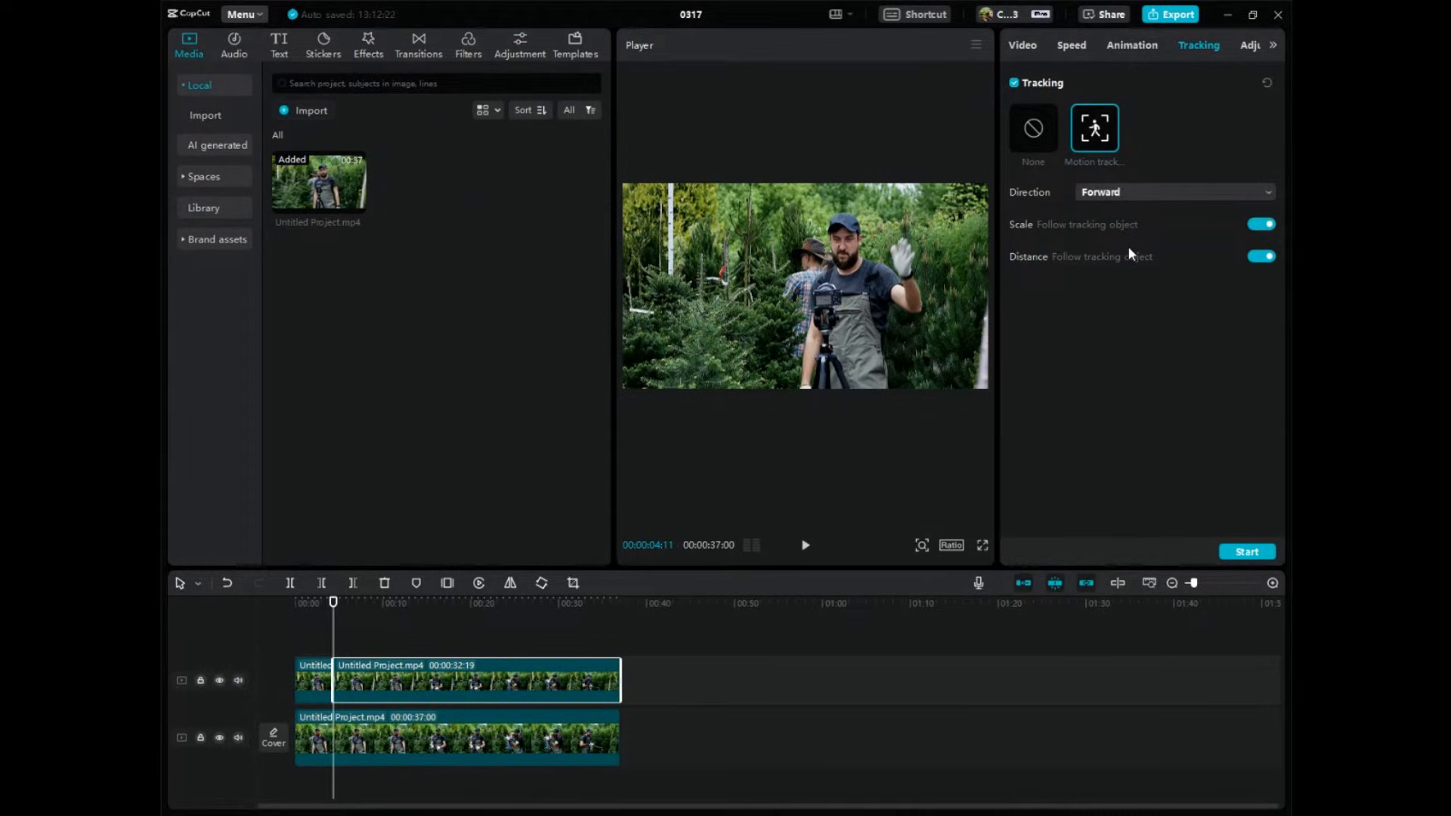
mouse_move(1108, 182)
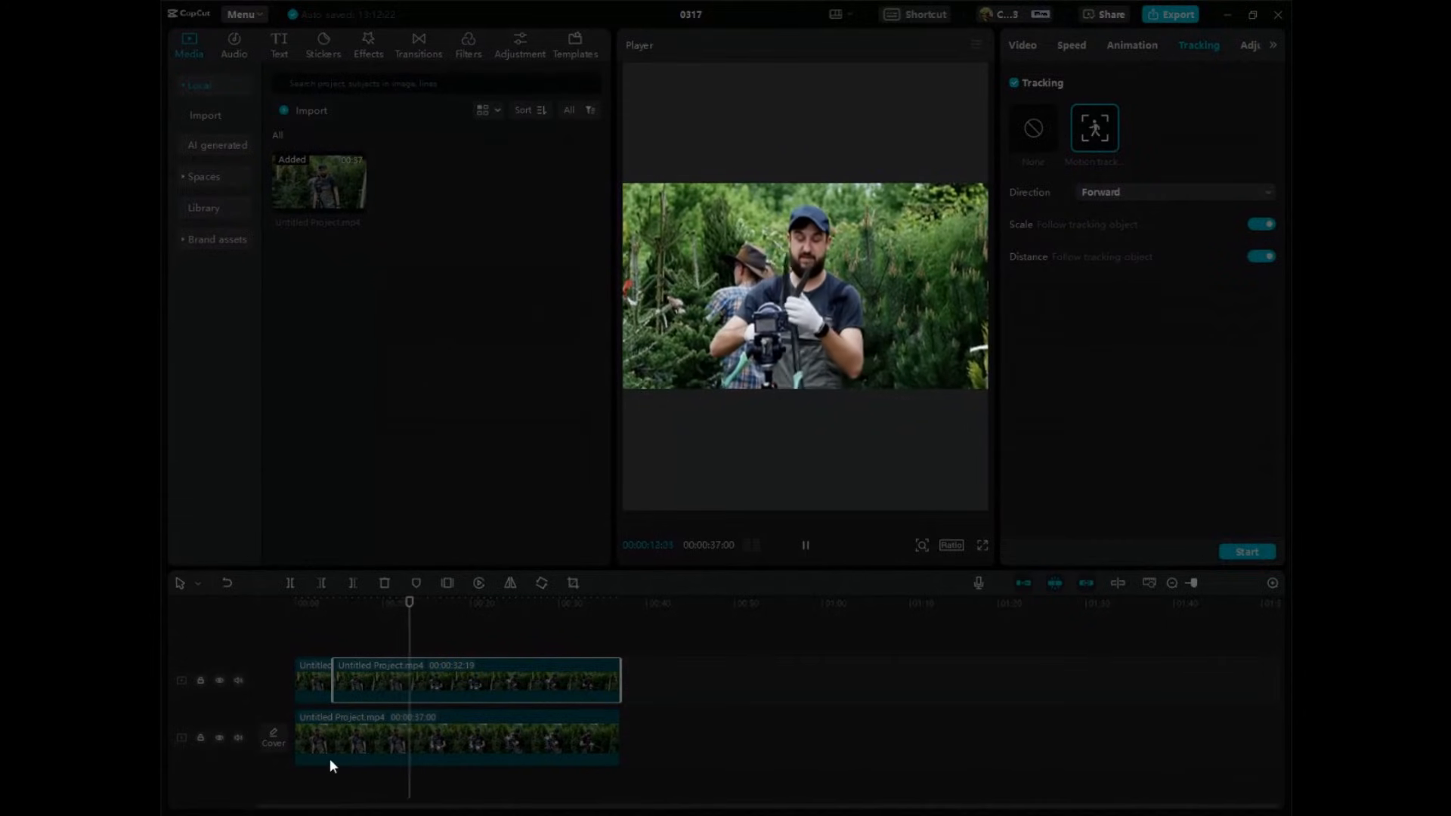
- Start forward-only motion tracking on the upper segment and let it finish
left_click(1244, 552)
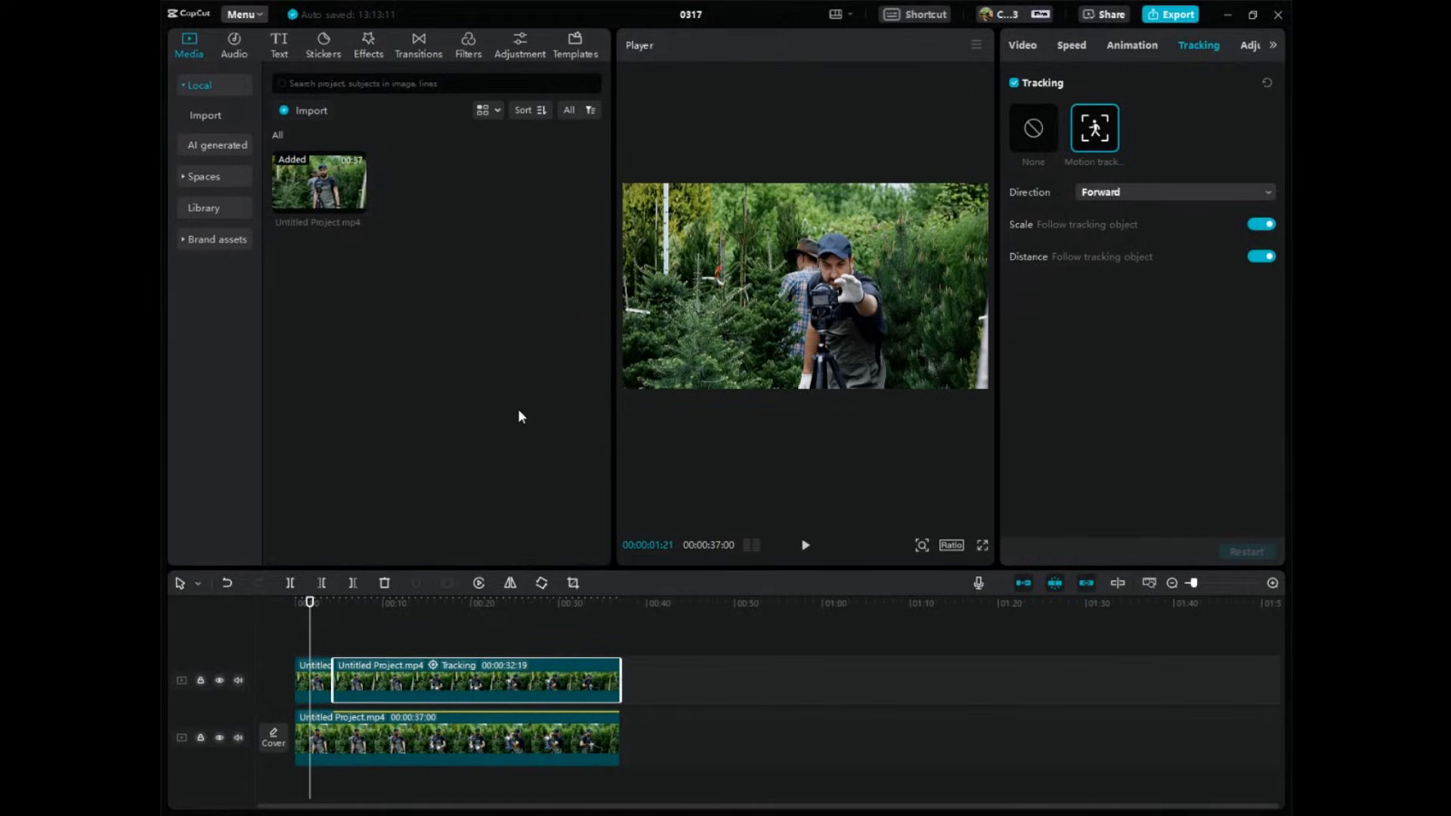